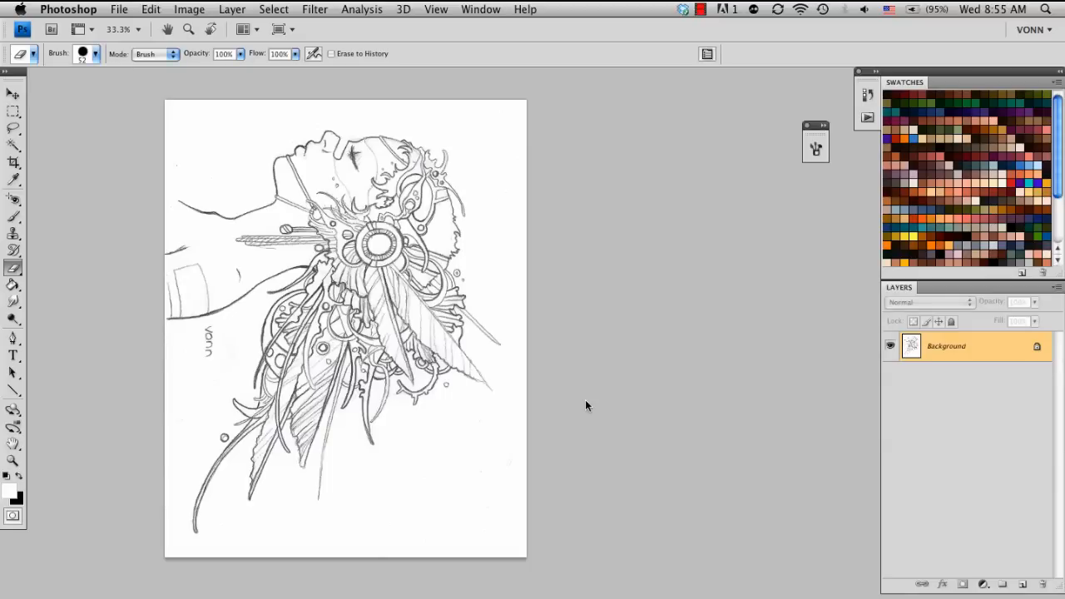
pyautogui.moveTo(94, 213)
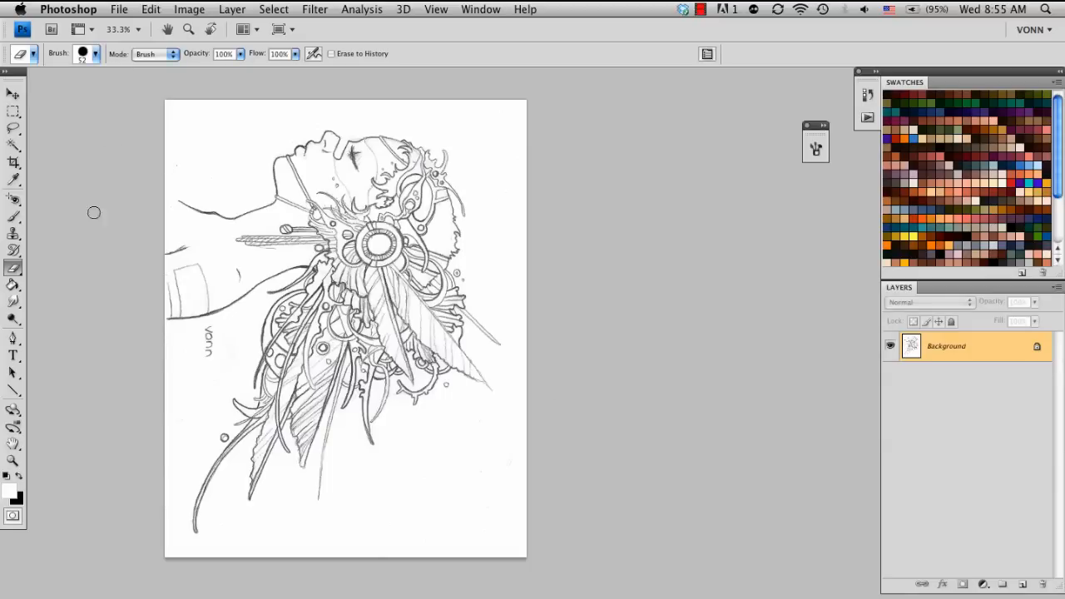
pyautogui.moveTo(418, 207)
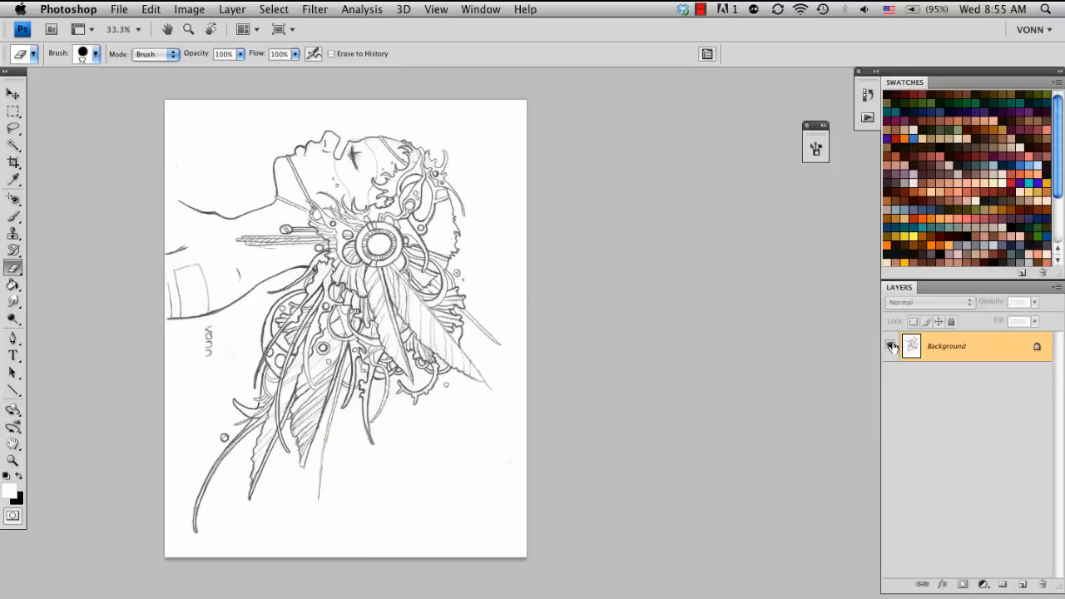
# Step: Convert the locked Background layer of the sketch into an editable Layer 0
pyautogui.doubleClick(946, 346)
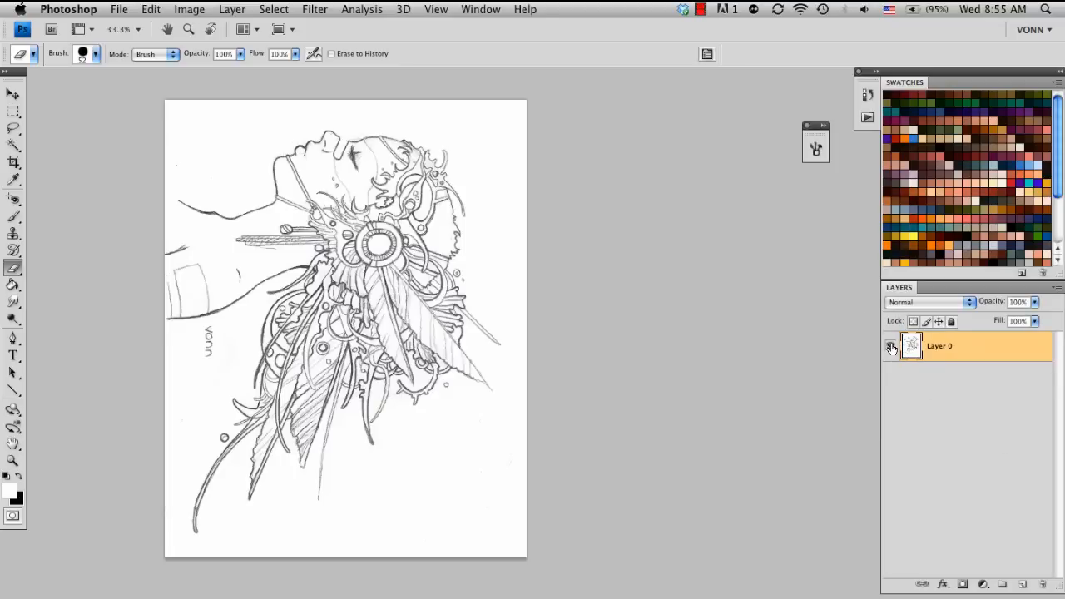
pyautogui.moveTo(891, 347)
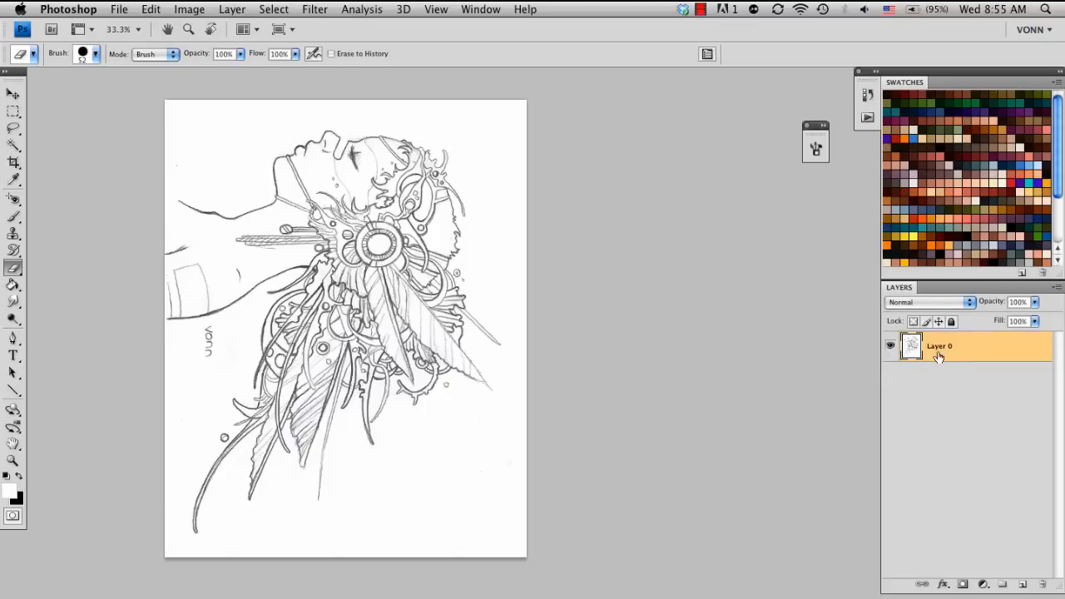
# Step: Rotate the canvas to landscape so the figure's profile stands upright
pyautogui.click(188, 9)
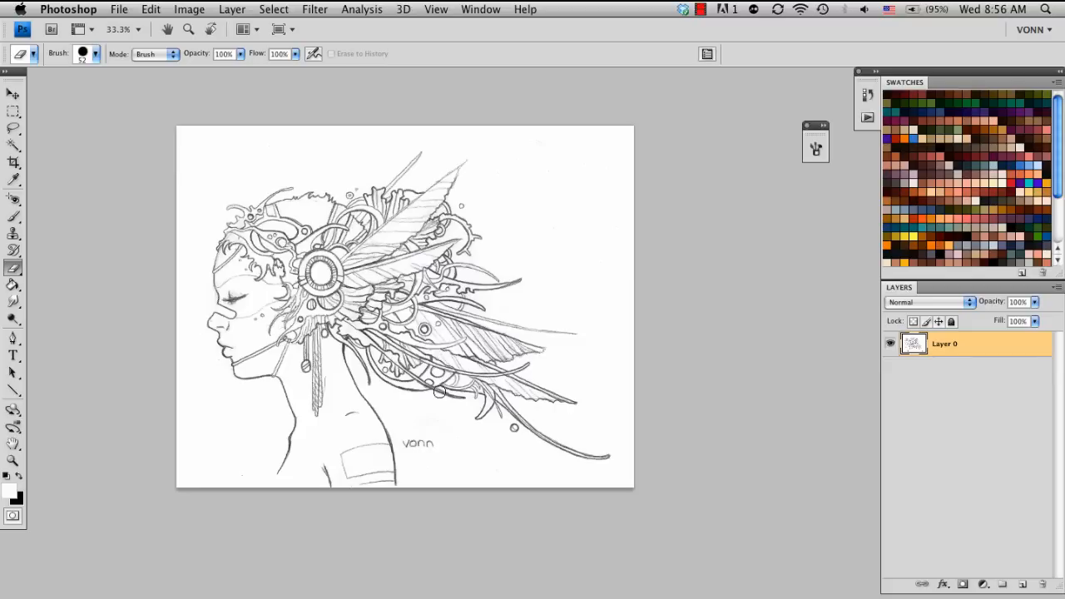
pyautogui.moveTo(256, 75)
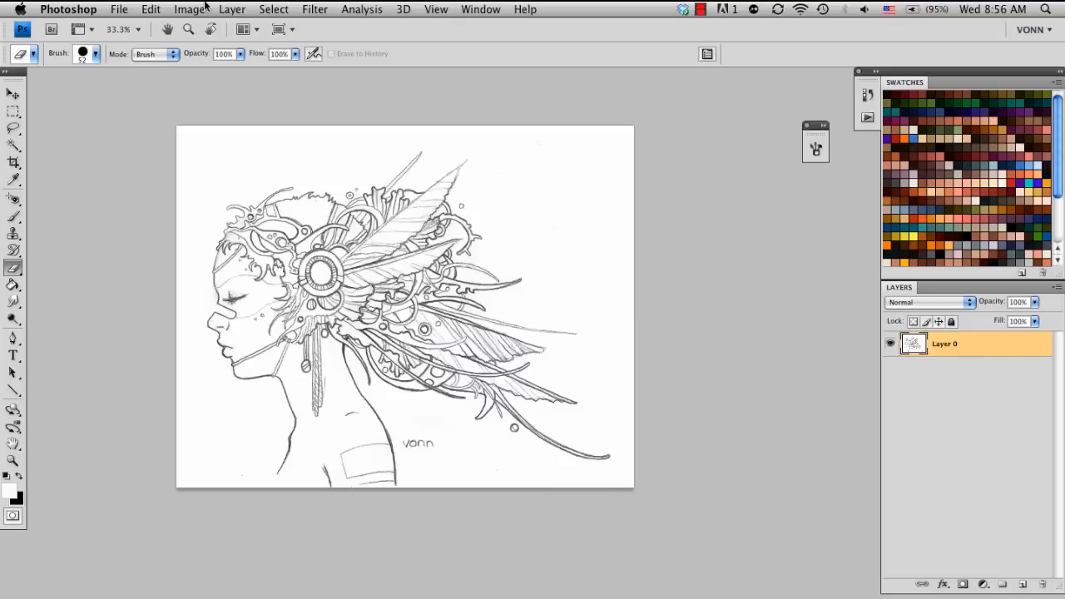
pyautogui.click(189, 9)
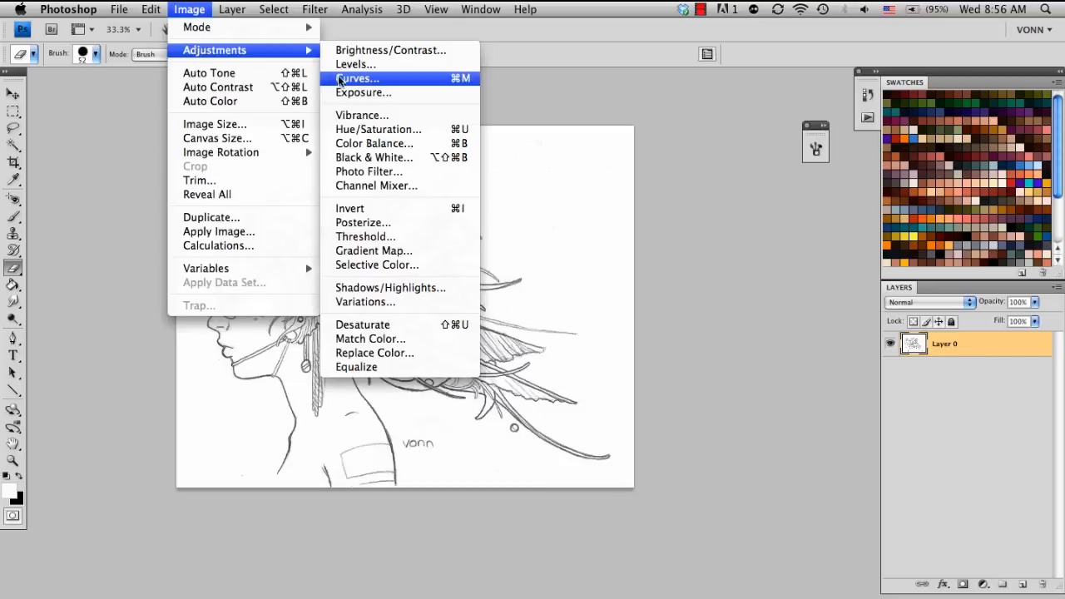
# Step: Apply Levels with black input 116 and white input 246 to darken lines and whiten paper
pyautogui.click(356, 64)
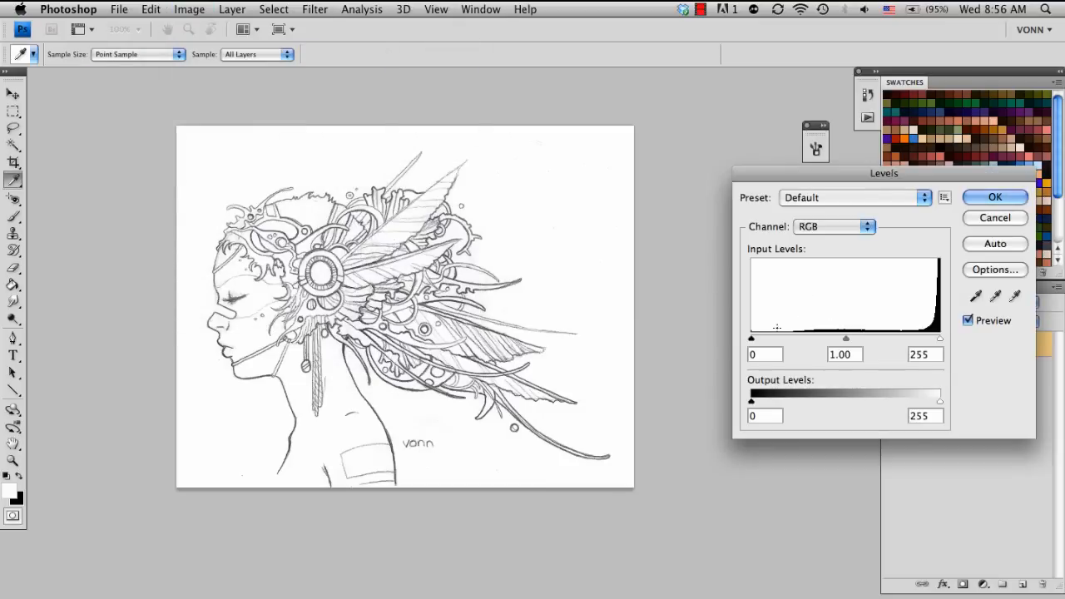
pyautogui.moveTo(751, 339); pyautogui.dragTo(792, 339)
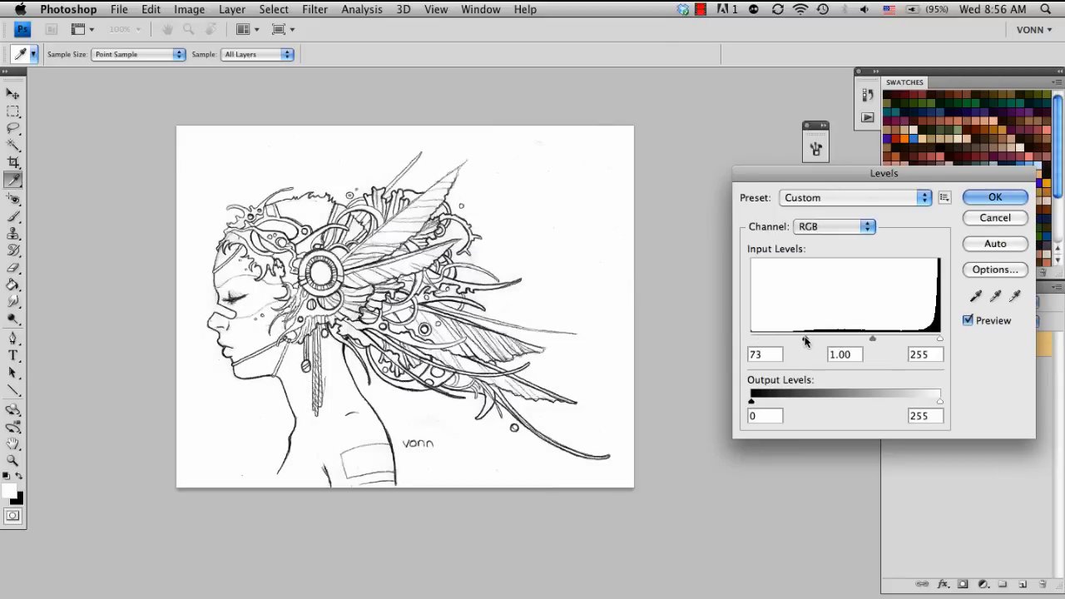
pyautogui.moveTo(939, 338); pyautogui.dragTo(932, 339)
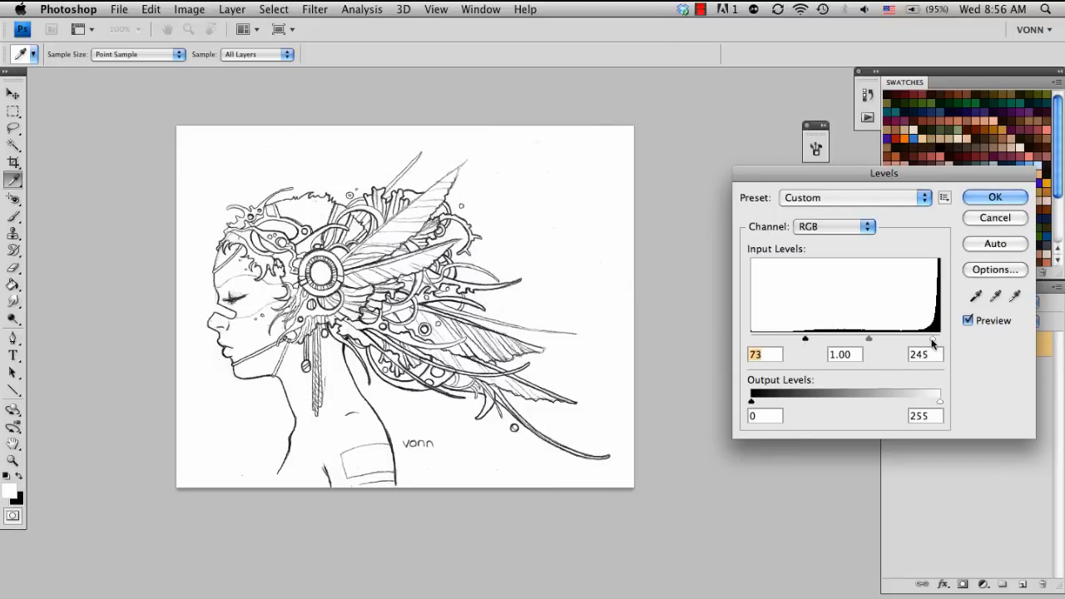
pyautogui.moveTo(931, 338); pyautogui.dragTo(941, 338)
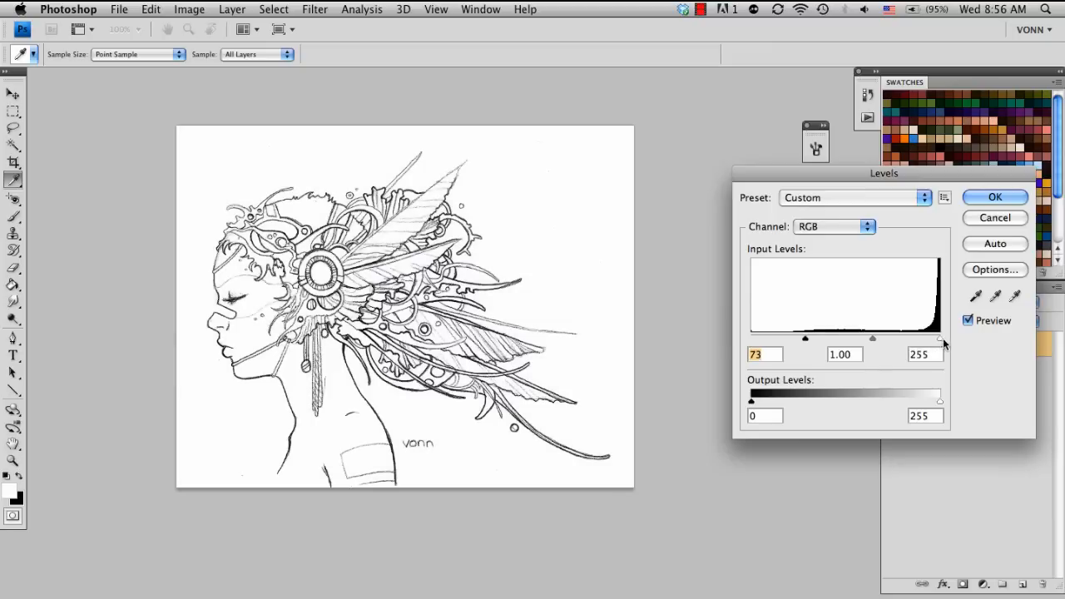
pyautogui.moveTo(942, 338); pyautogui.dragTo(932, 339)
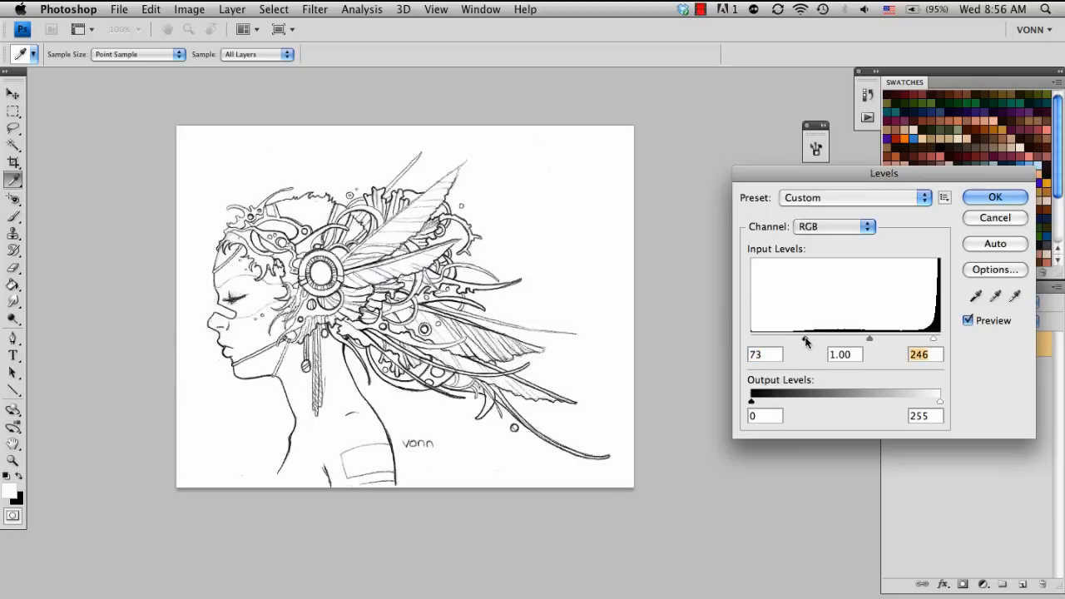
pyautogui.moveTo(805, 339); pyautogui.dragTo(875, 339)
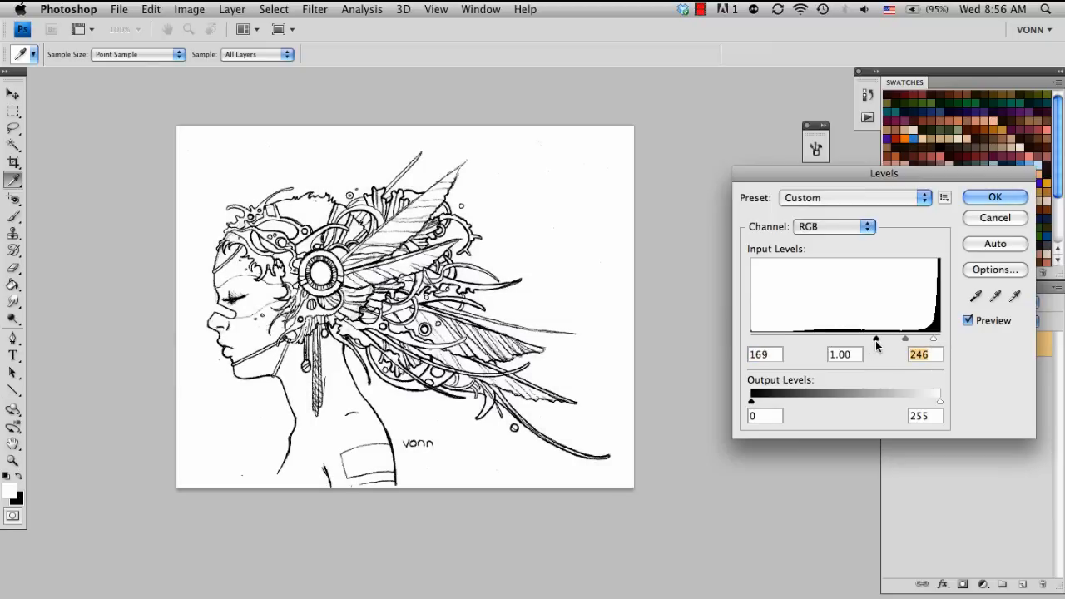
pyautogui.moveTo(876, 339); pyautogui.dragTo(832, 338)
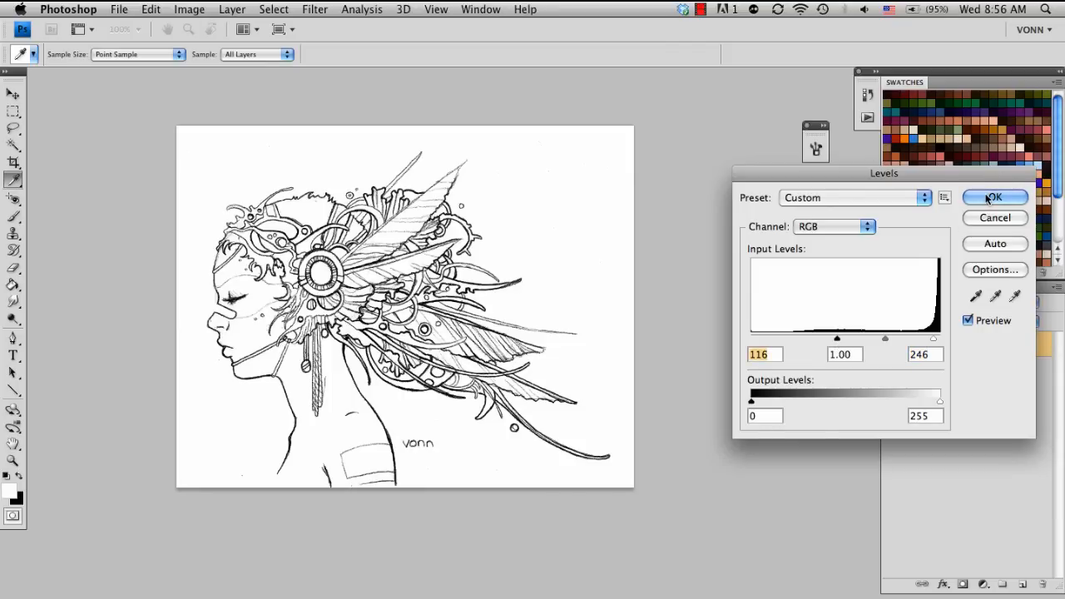
pyautogui.click(995, 197)
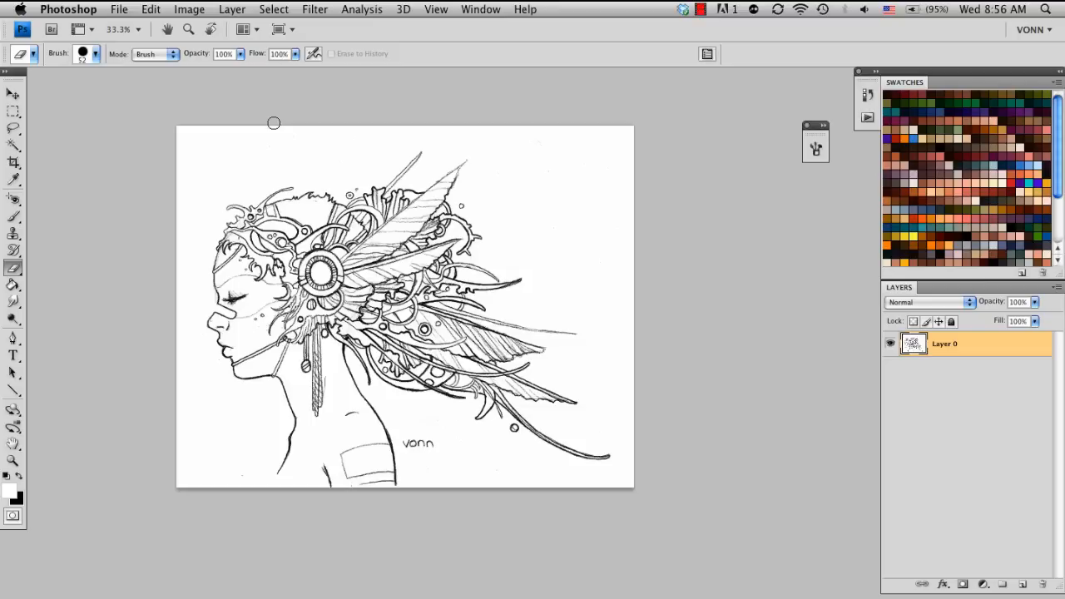
pyautogui.moveTo(283, 100)
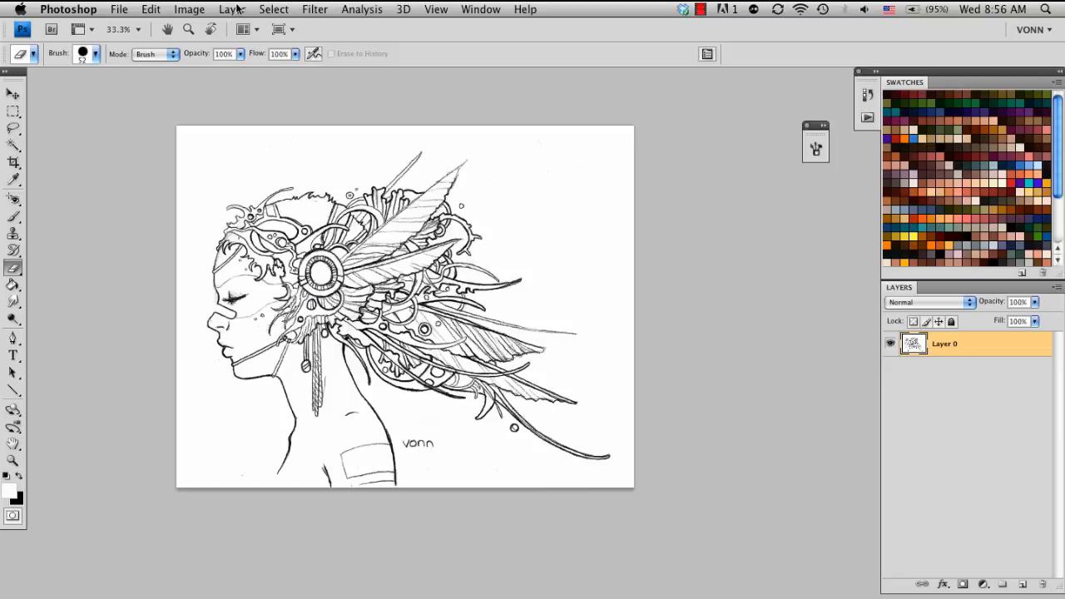
# Step: Open the Select menu to reach Color Range
pyautogui.click(274, 9)
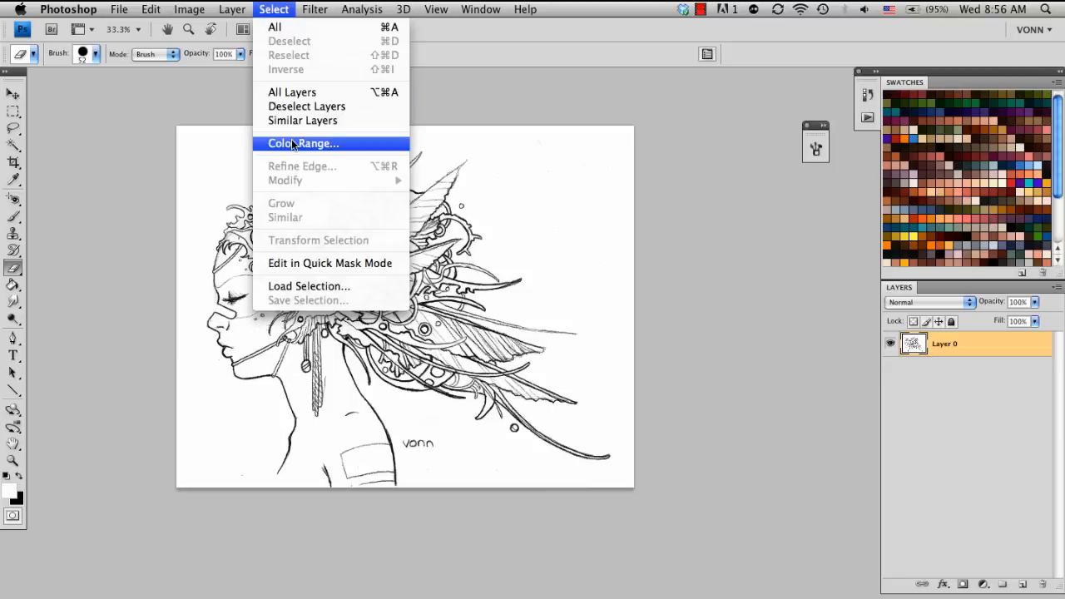
# Step: Select the white paper with Color Range at Fuzziness 100 and delete it
pyautogui.click(302, 143)
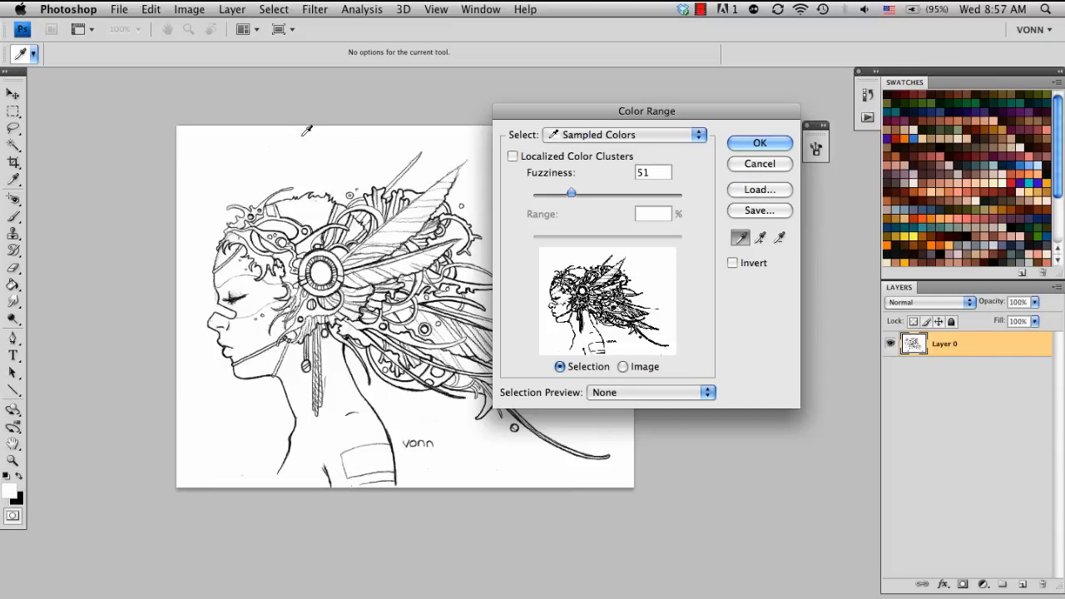
pyautogui.moveTo(679, 326)
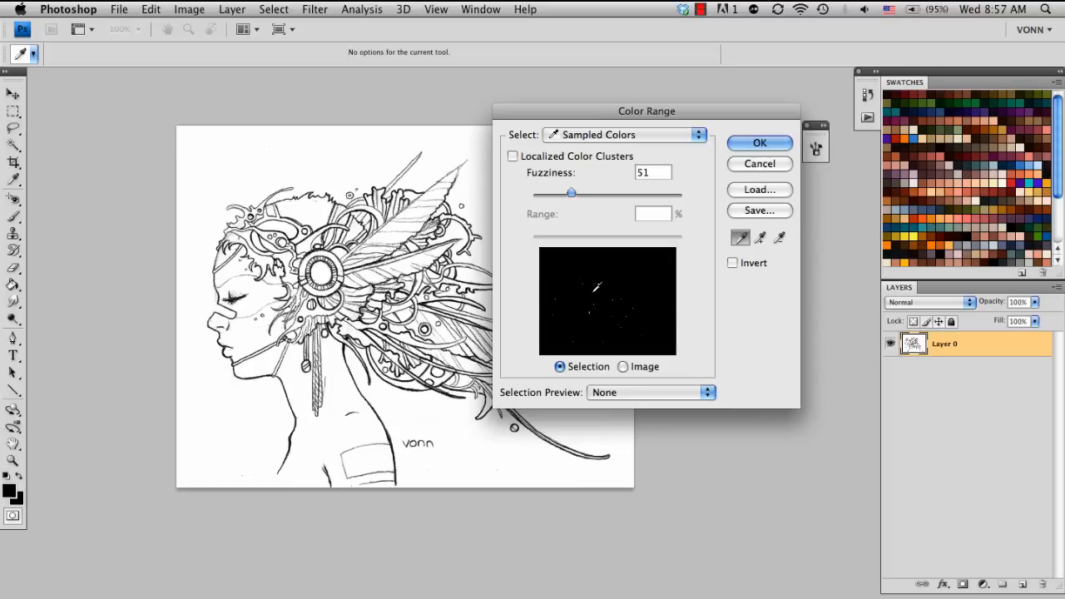
pyautogui.moveTo(572, 193); pyautogui.dragTo(616, 193)
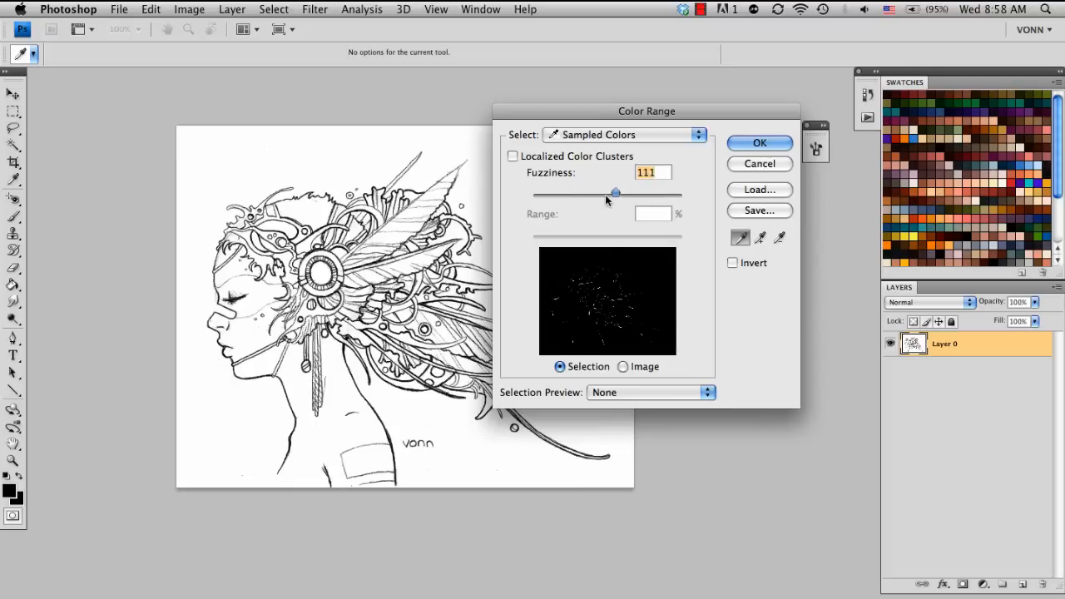
pyautogui.moveTo(614, 193); pyautogui.dragTo(545, 193)
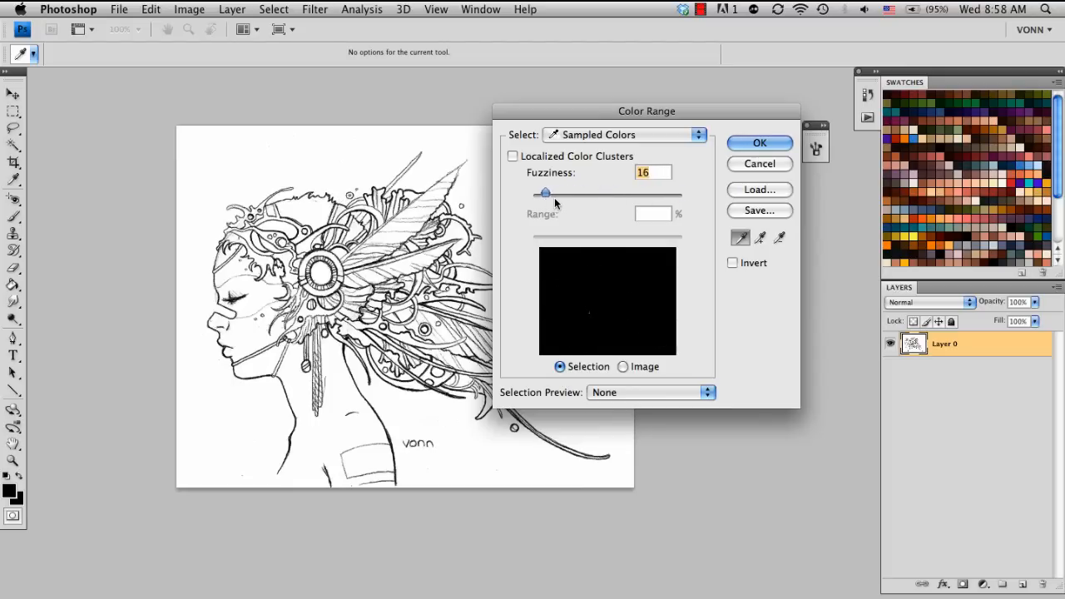
pyautogui.moveTo(545, 193); pyautogui.dragTo(634, 193)
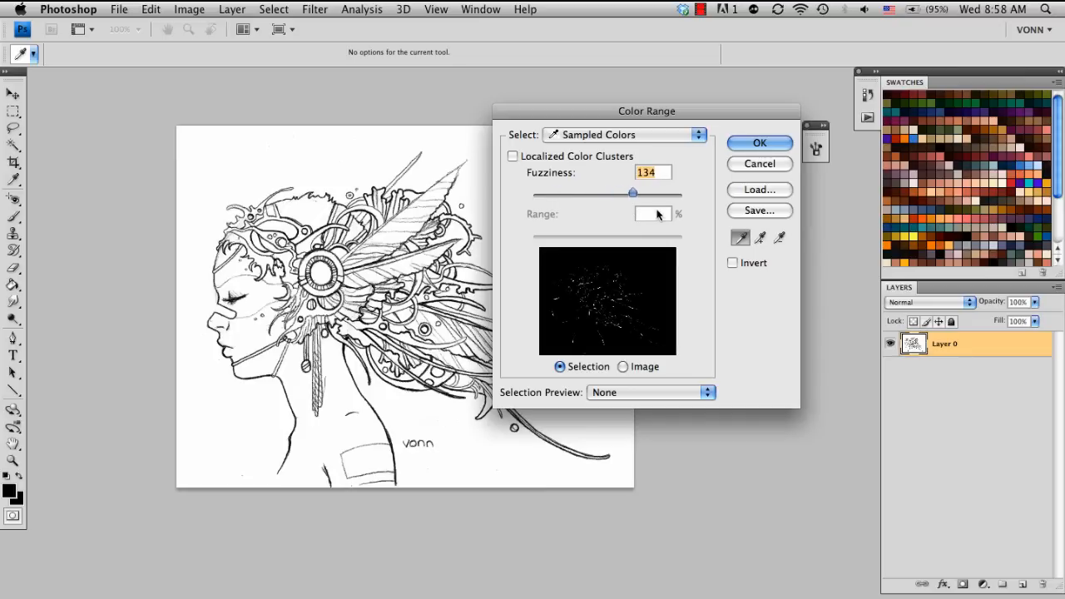
pyautogui.moveTo(633, 193); pyautogui.dragTo(627, 193)
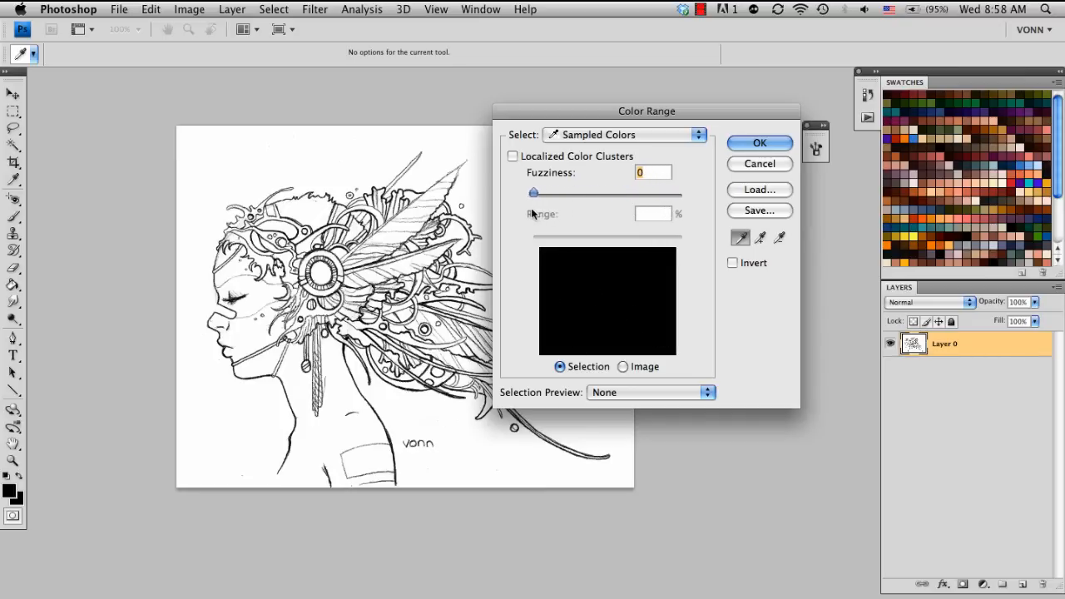
pyautogui.moveTo(533, 194); pyautogui.dragTo(592, 193)
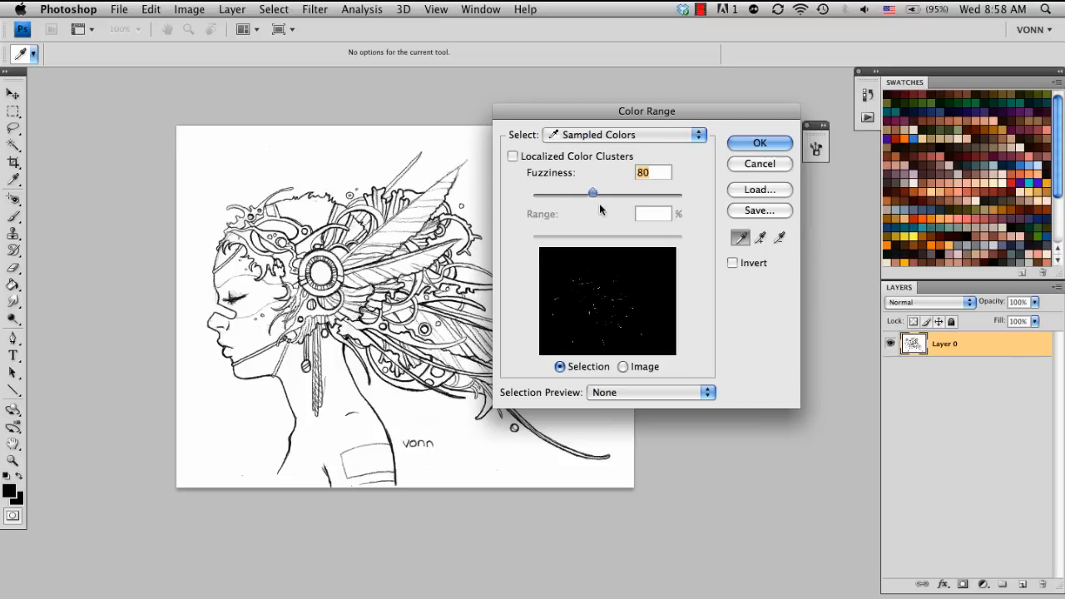
pyautogui.moveTo(592, 192); pyautogui.dragTo(682, 192)
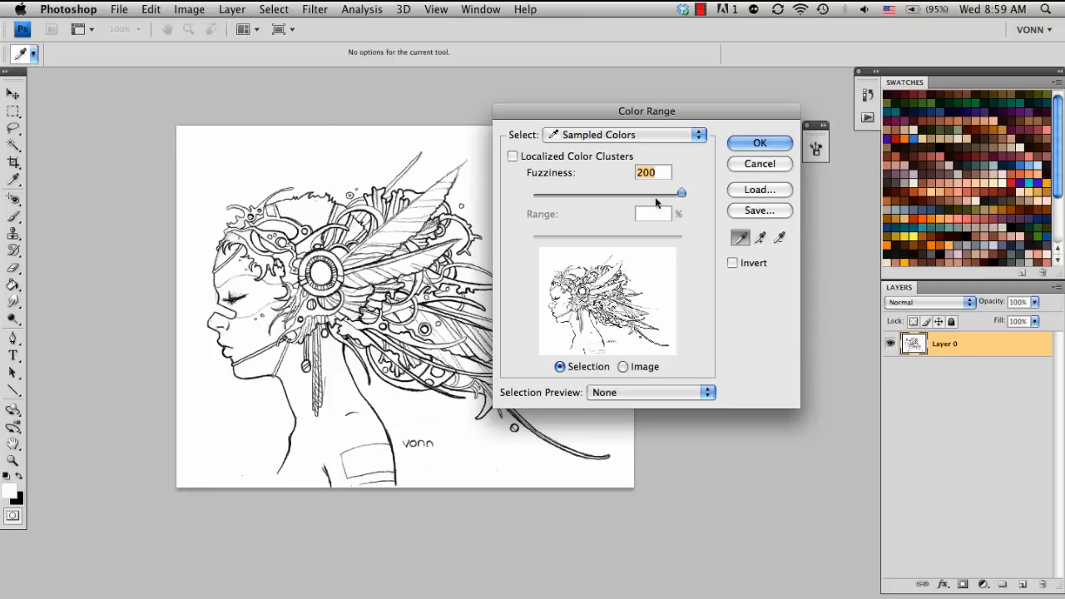
pyautogui.moveTo(682, 193); pyautogui.dragTo(536, 193)
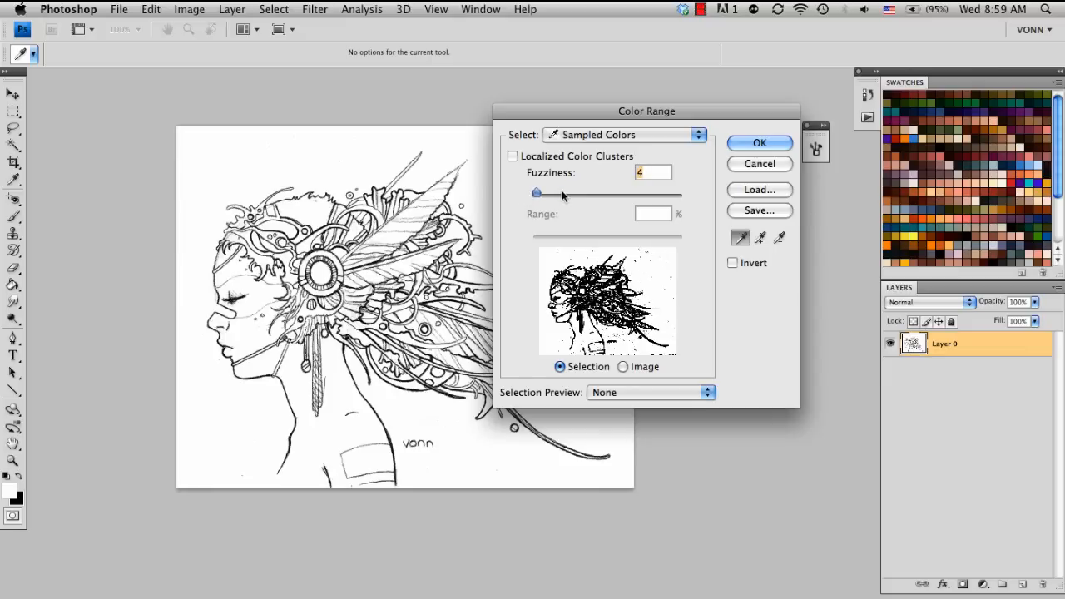
pyautogui.moveTo(537, 193); pyautogui.dragTo(610, 193)
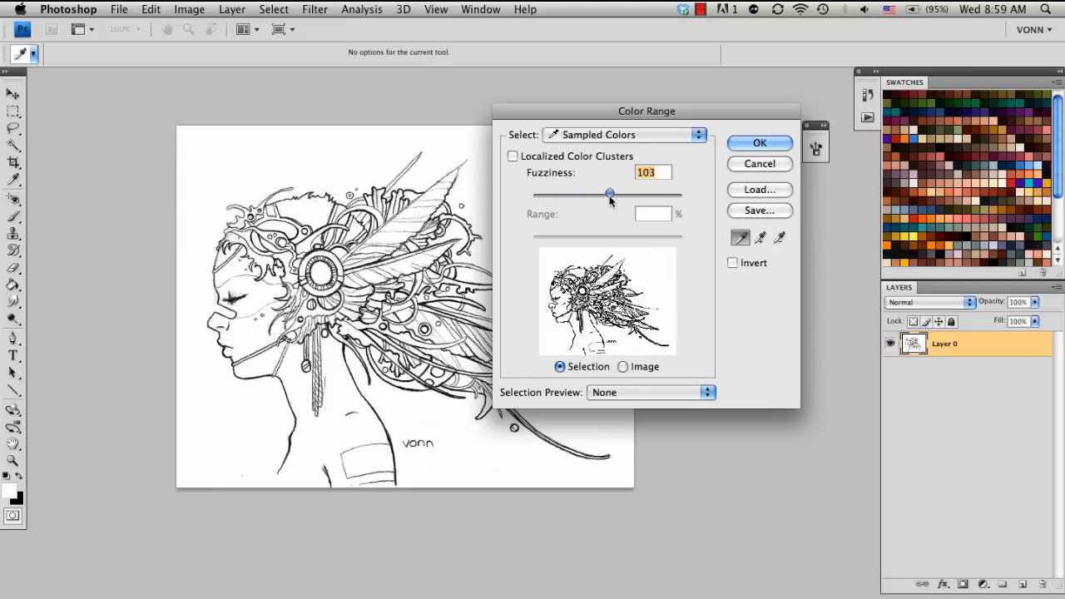
pyautogui.moveTo(610, 193); pyautogui.dragTo(608, 193)
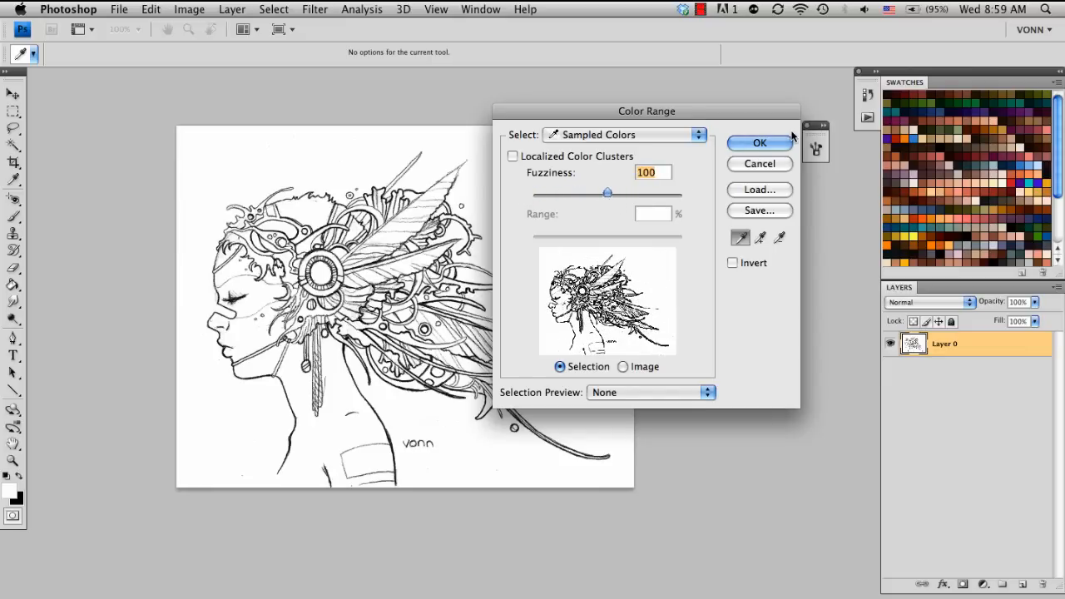
pyautogui.click(759, 142)
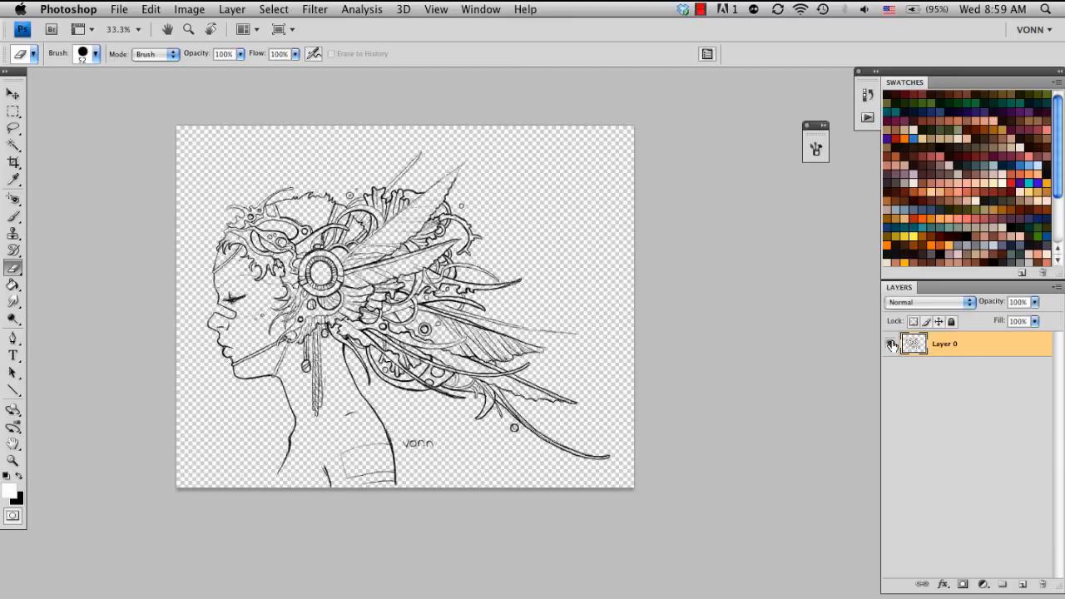
pyautogui.moveTo(892, 344)
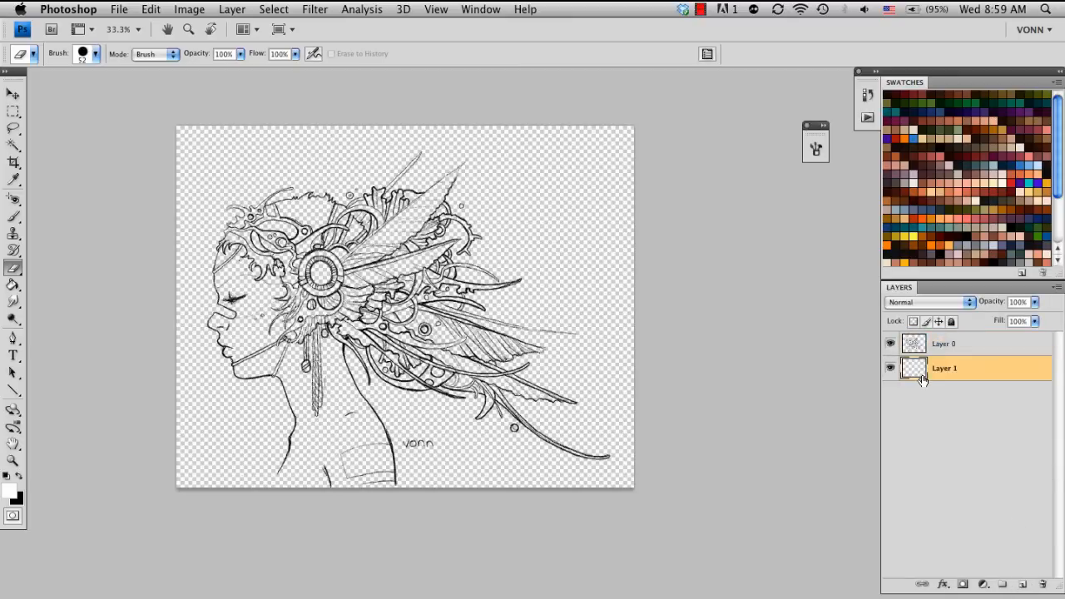
# Step: Fill the new layer beneath the sketch with white and toggle layer visibility to check
pyautogui.click(14, 284)
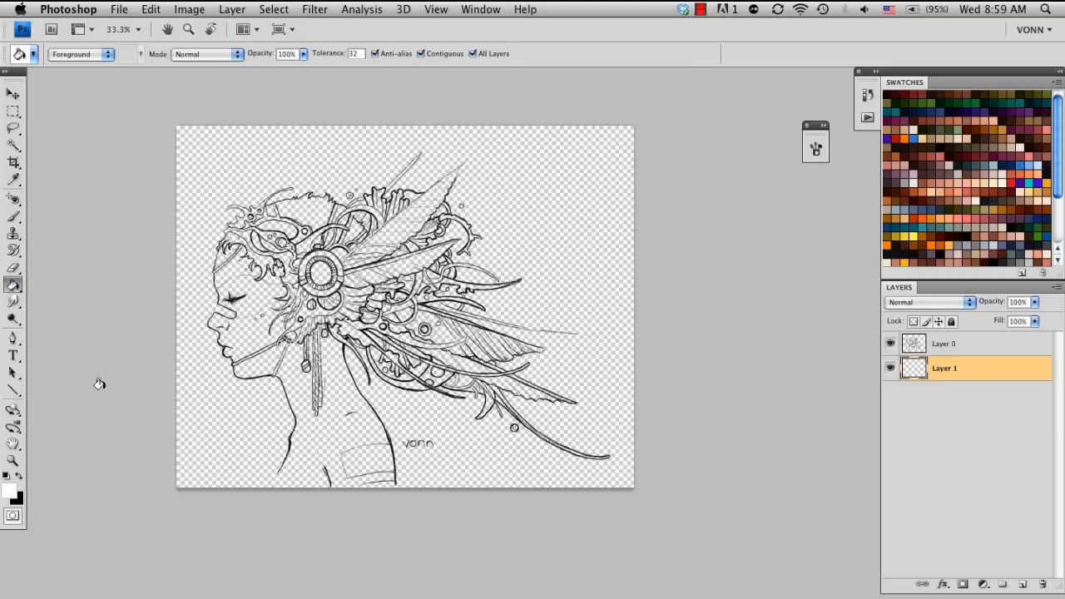
pyautogui.moveTo(889, 352)
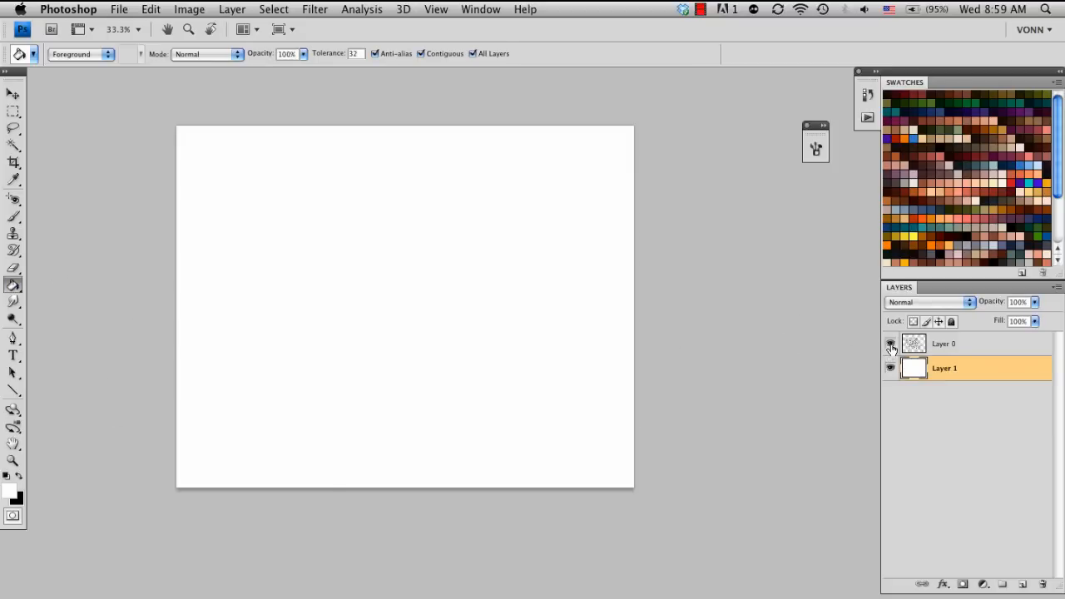
pyautogui.click(889, 344)
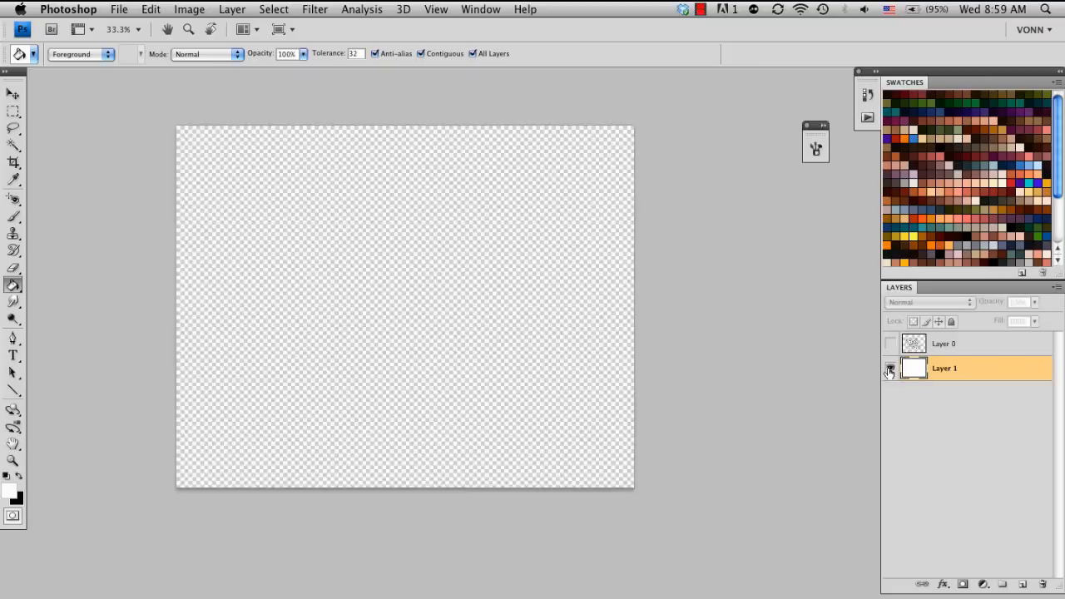
pyautogui.click(889, 344)
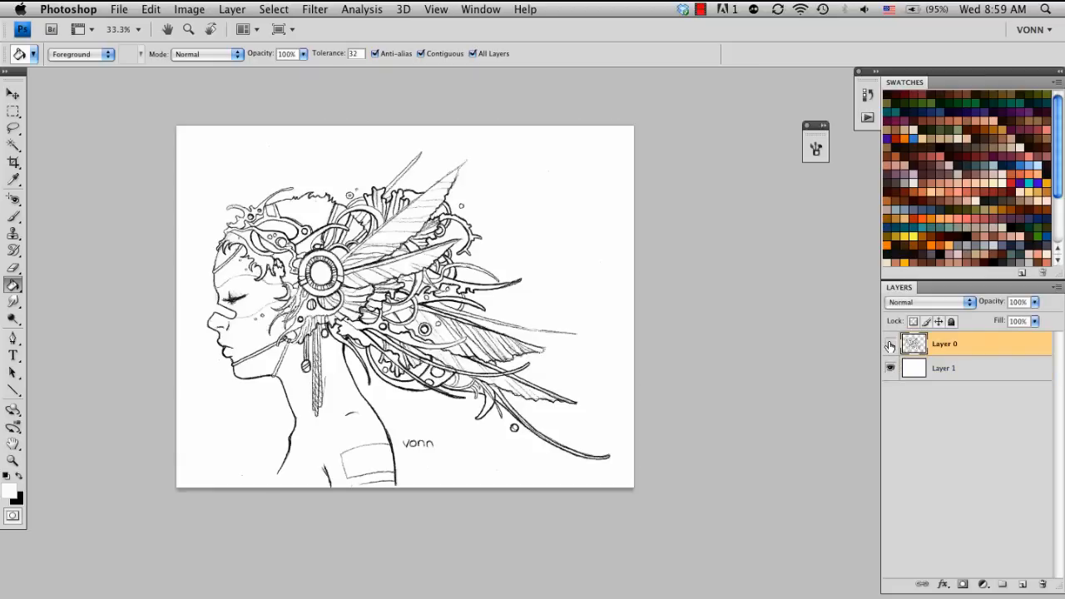
pyautogui.click(890, 344)
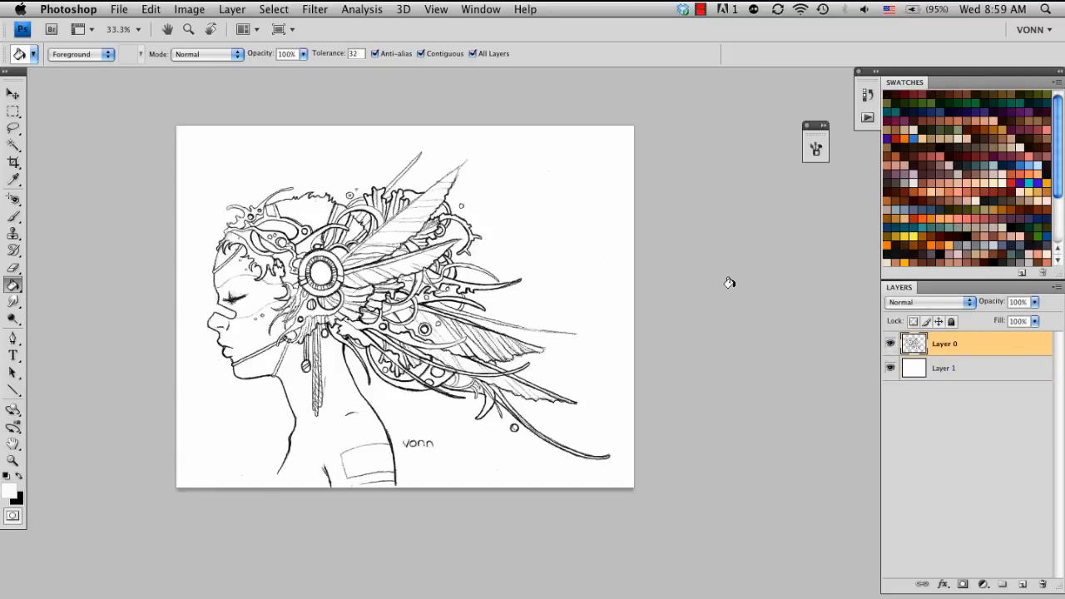
# Step: Add Layer 2, pick a brown foreground colour, and brush skin over the face and neck
pyautogui.click(13, 217)
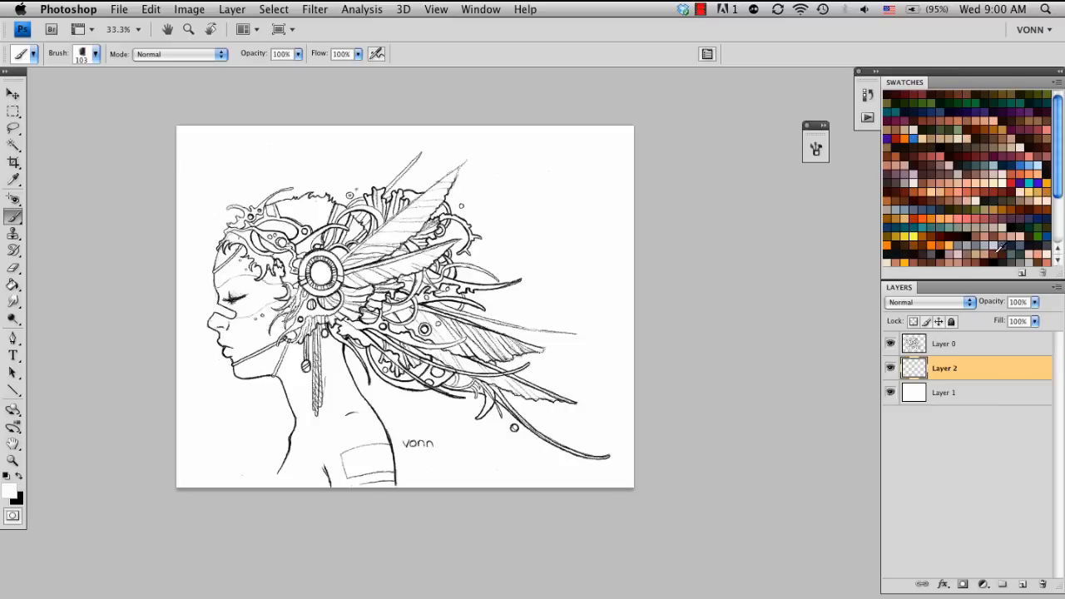
pyautogui.click(13, 491)
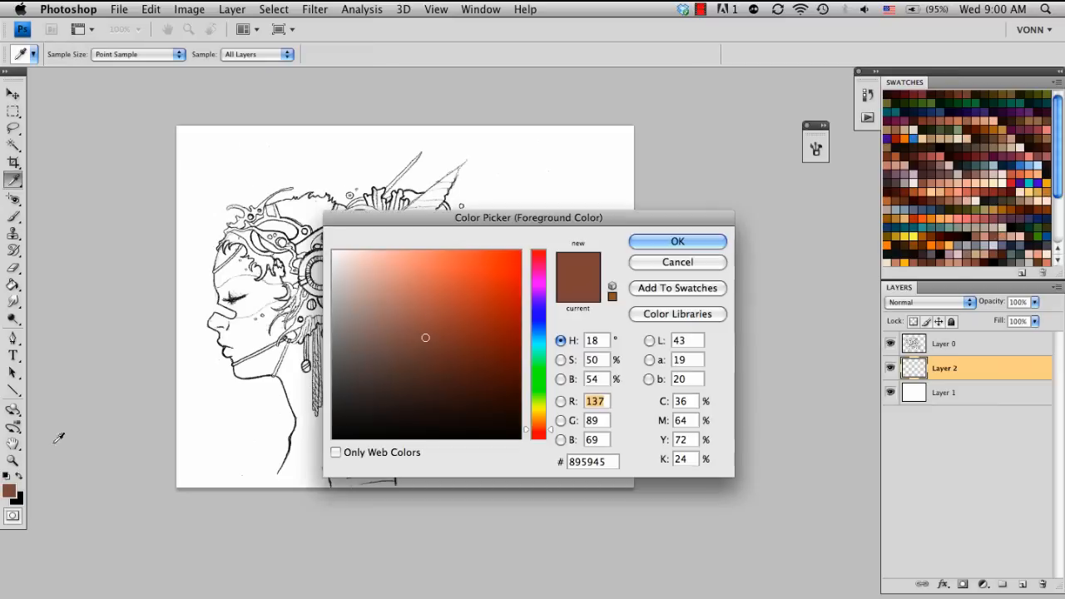
pyautogui.click(677, 241)
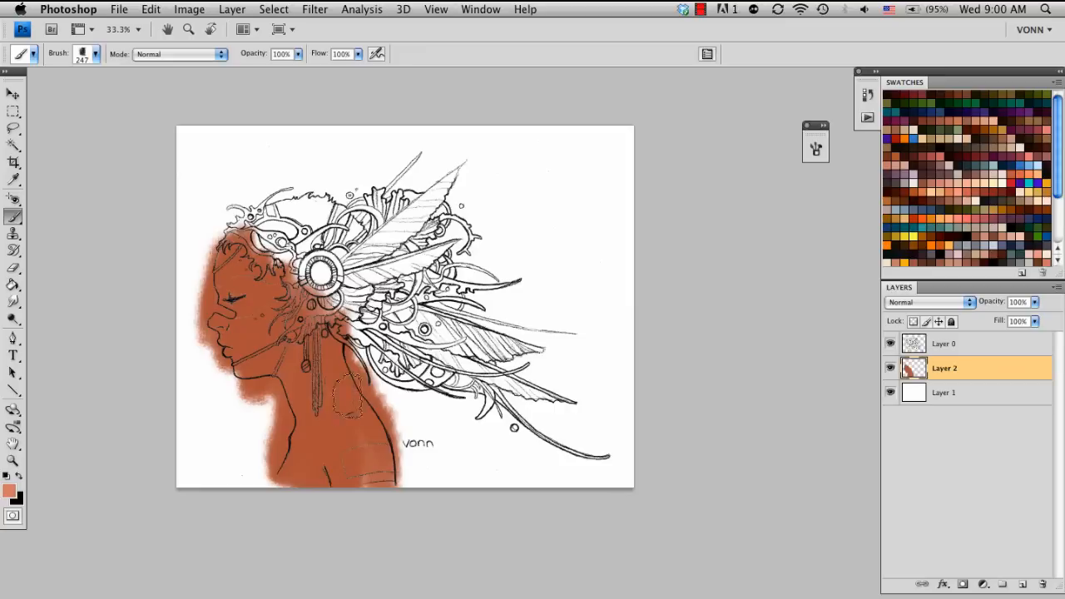
pyautogui.moveTo(341, 391); pyautogui.dragTo(299, 466)
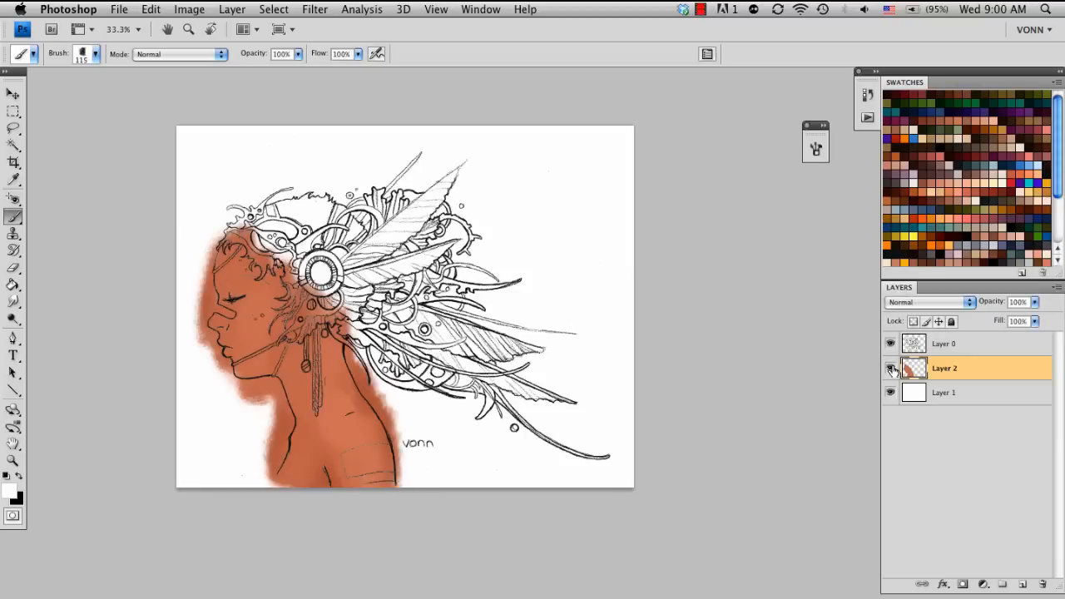
pyautogui.click(890, 368)
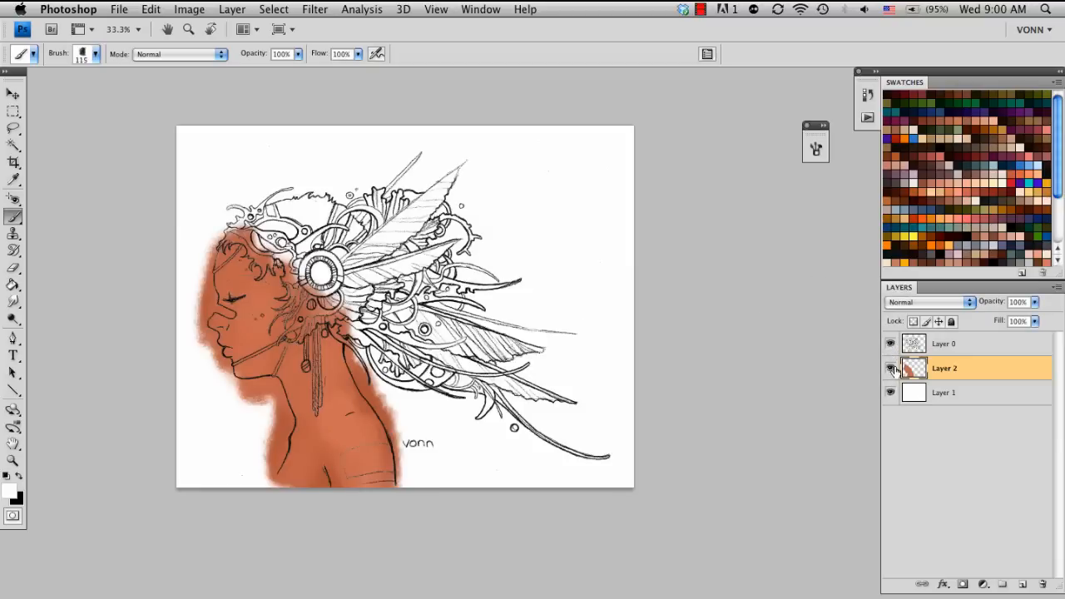
pyautogui.click(889, 392)
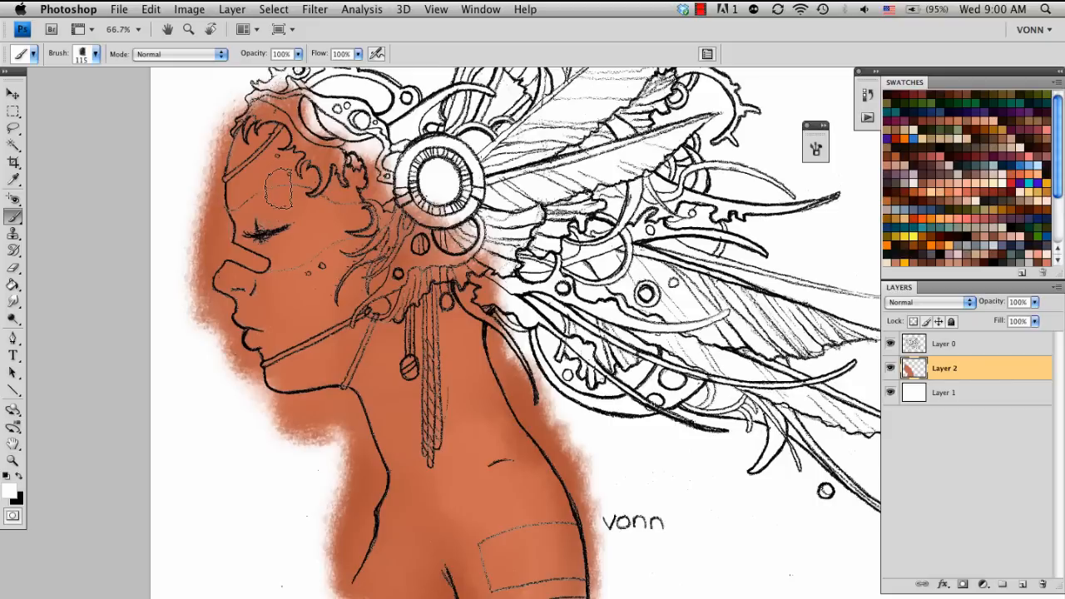
# Step: Set Layer 0's blend mode to Multiply in the Layers panel
pyautogui.click(945, 343)
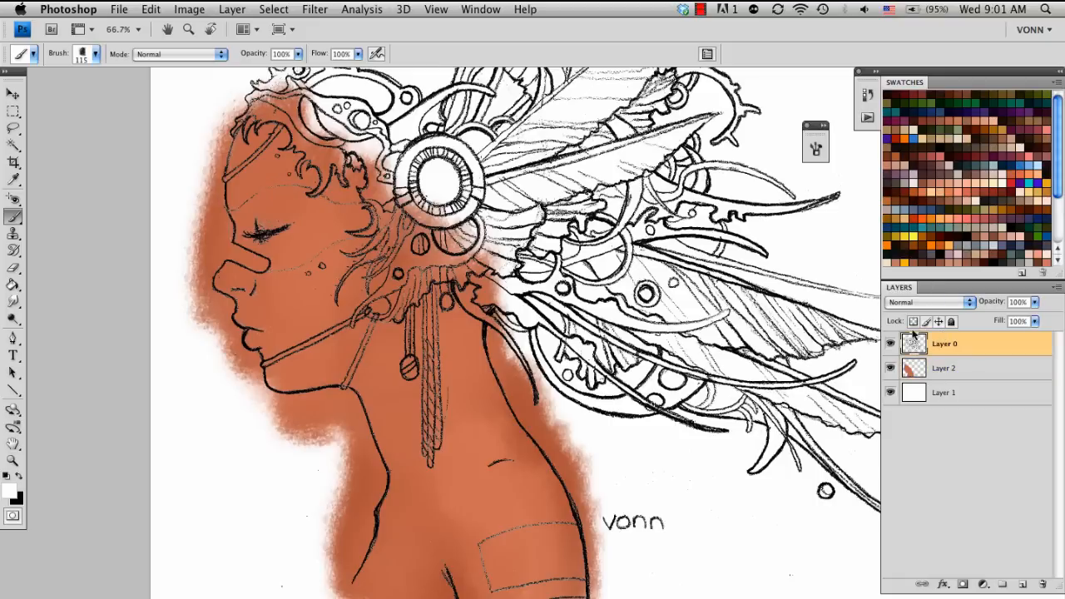
pyautogui.click(927, 302)
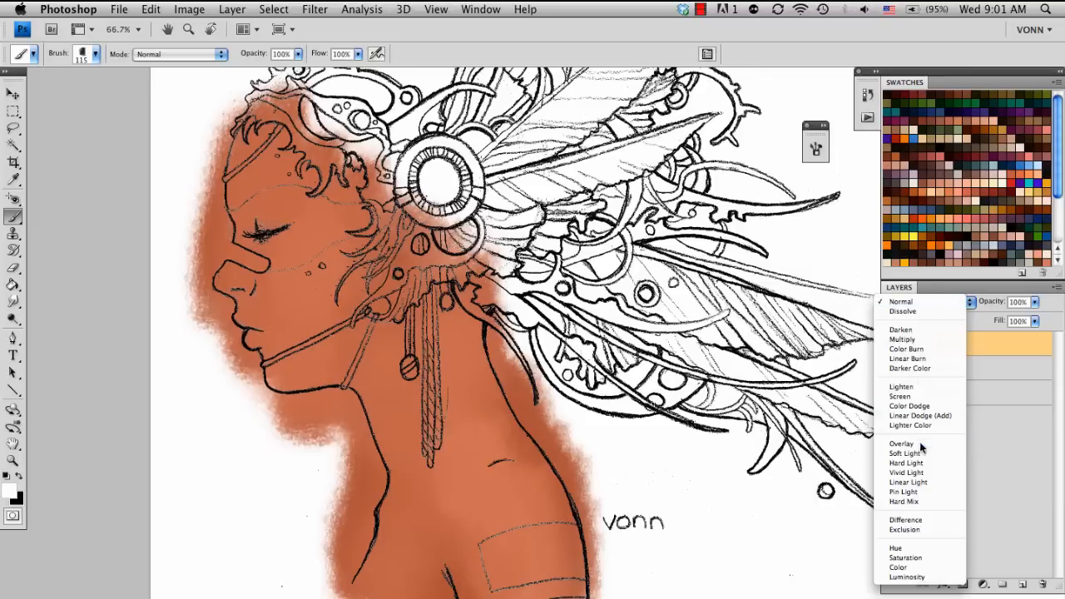
pyautogui.moveTo(903, 339)
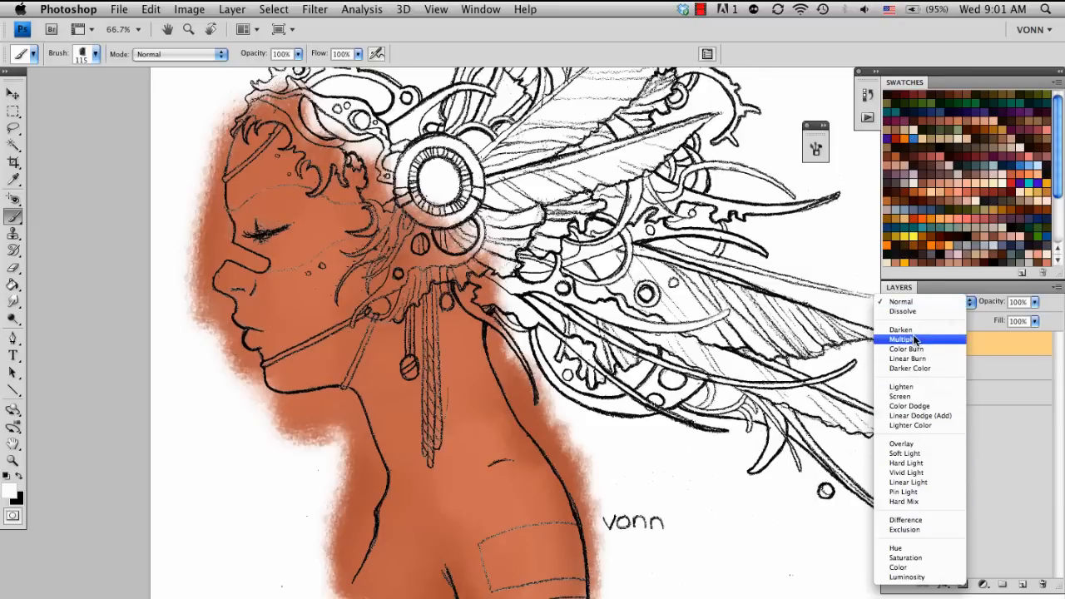
pyautogui.click(904, 338)
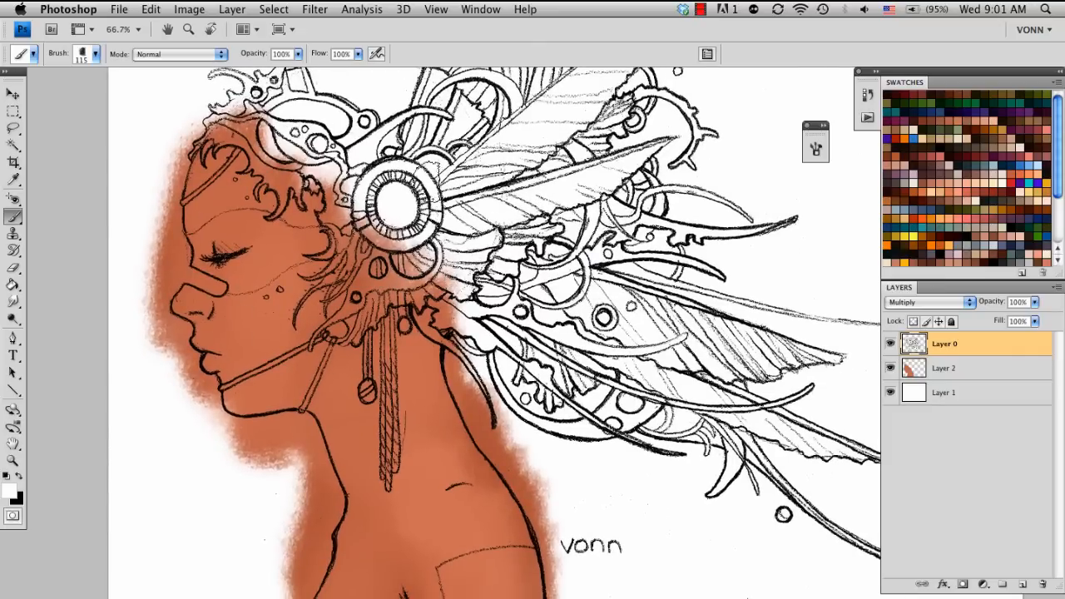
pyautogui.click(314, 9)
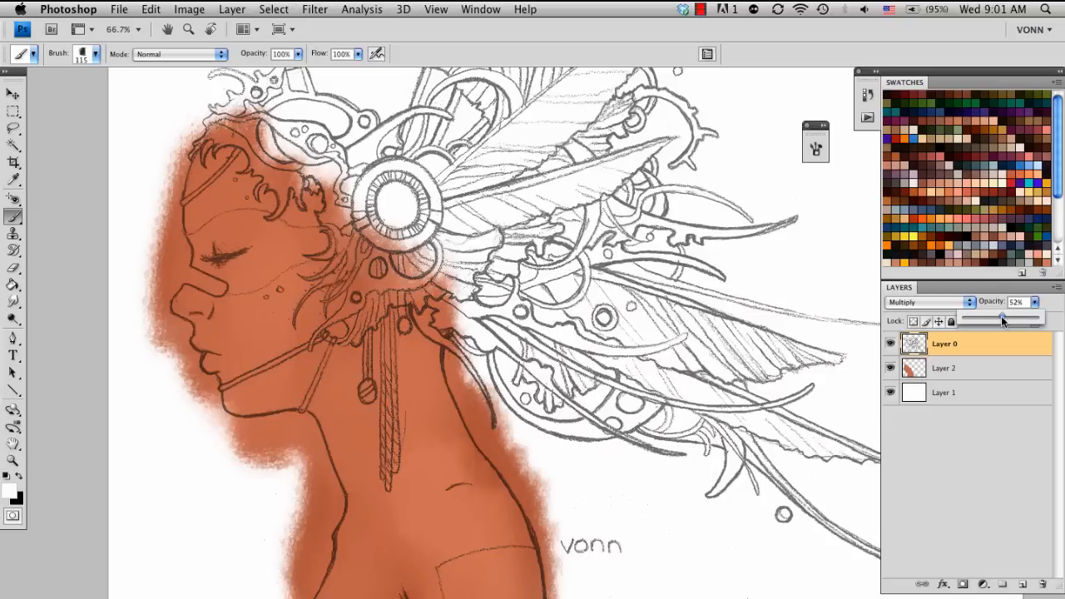
# Step: Lower Layer 0 opacity to 30% and brush more brown skin along the neck on Layer 2
pyautogui.moveTo(1003, 319); pyautogui.dragTo(990, 318)
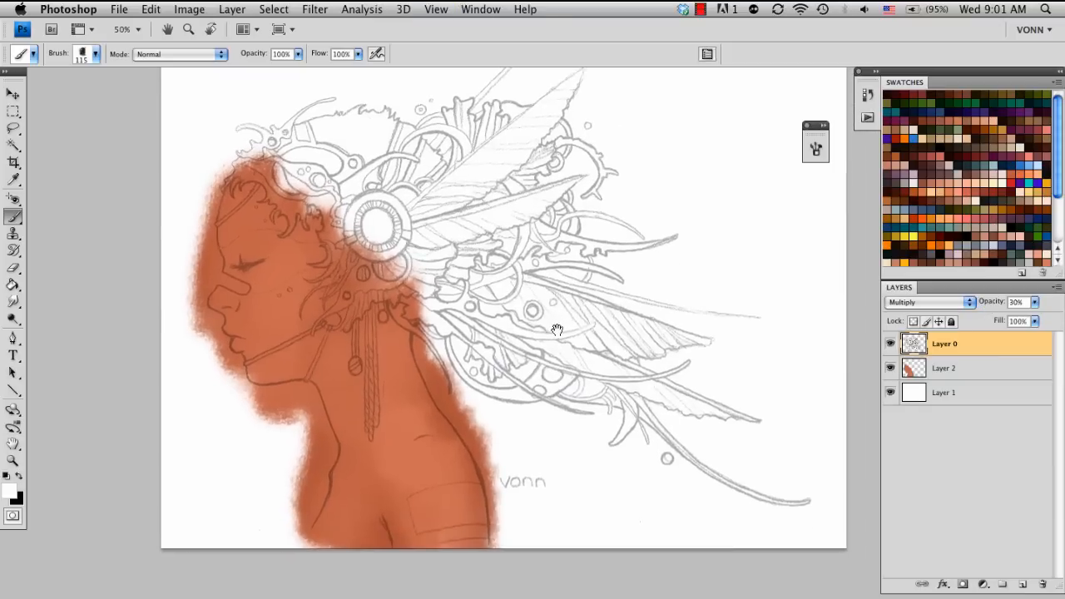
pyautogui.click(944, 368)
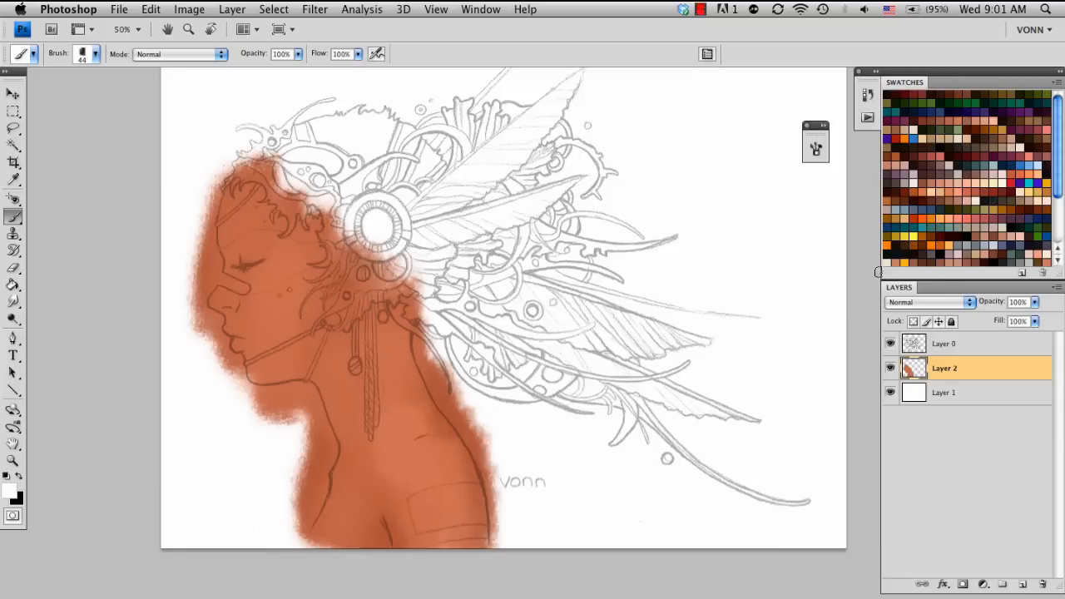
pyautogui.click(944, 343)
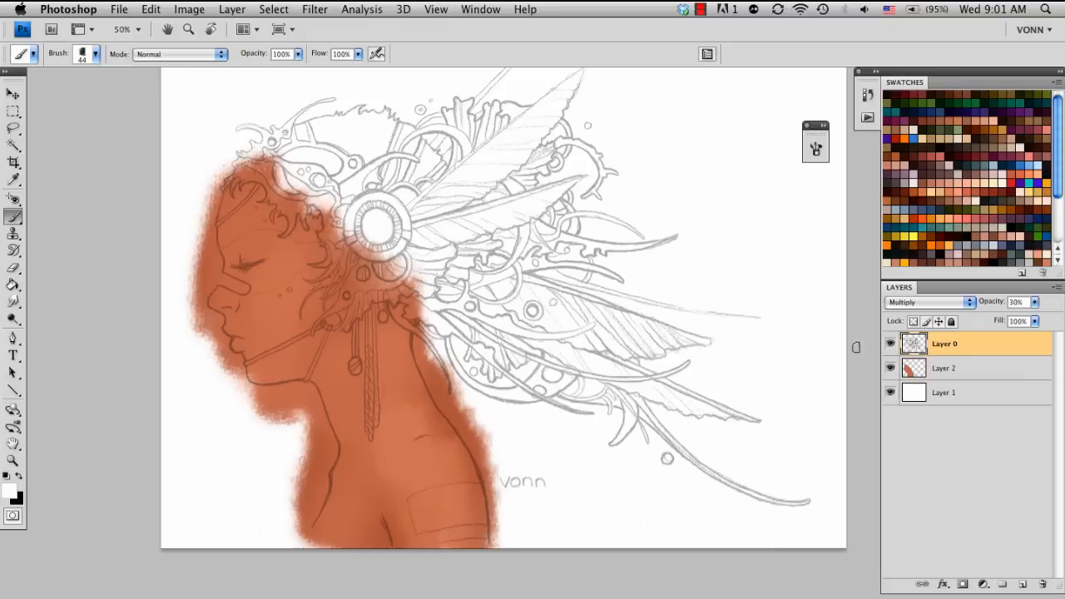
pyautogui.click(945, 368)
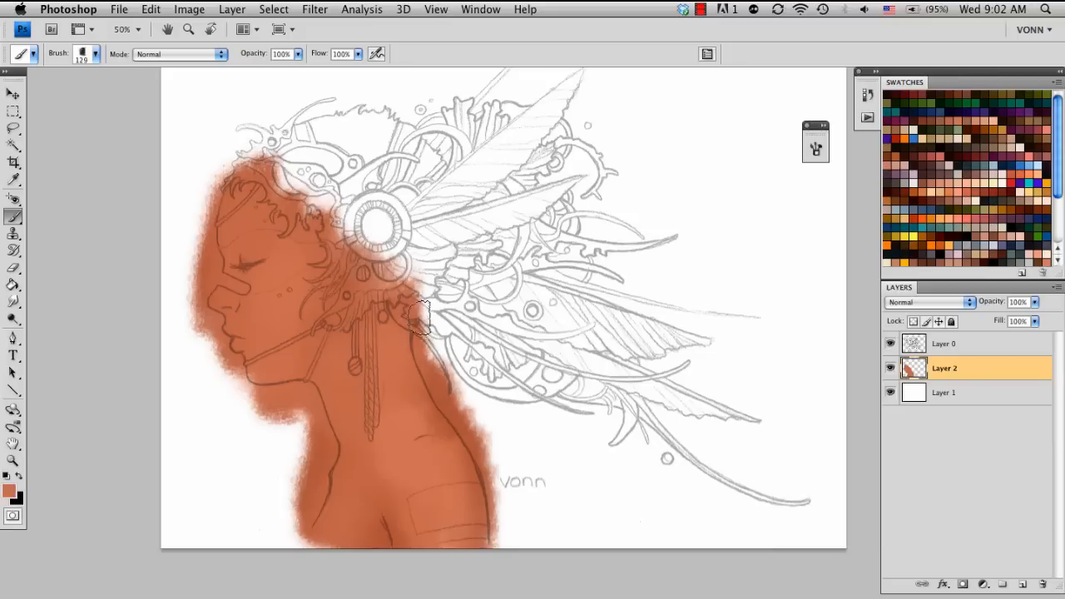
pyautogui.moveTo(420, 320); pyautogui.dragTo(453, 370)
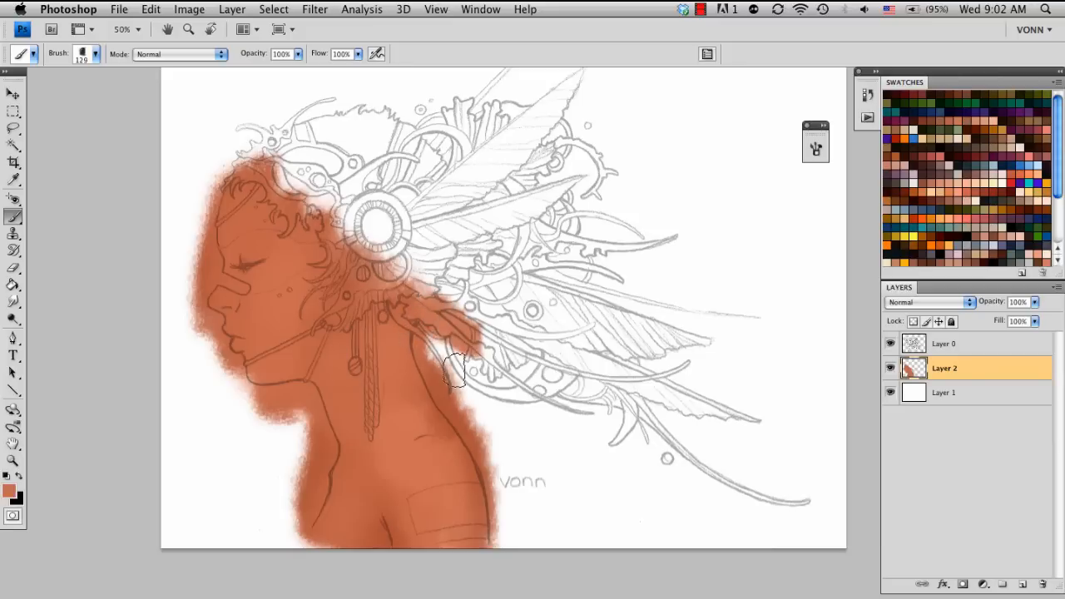